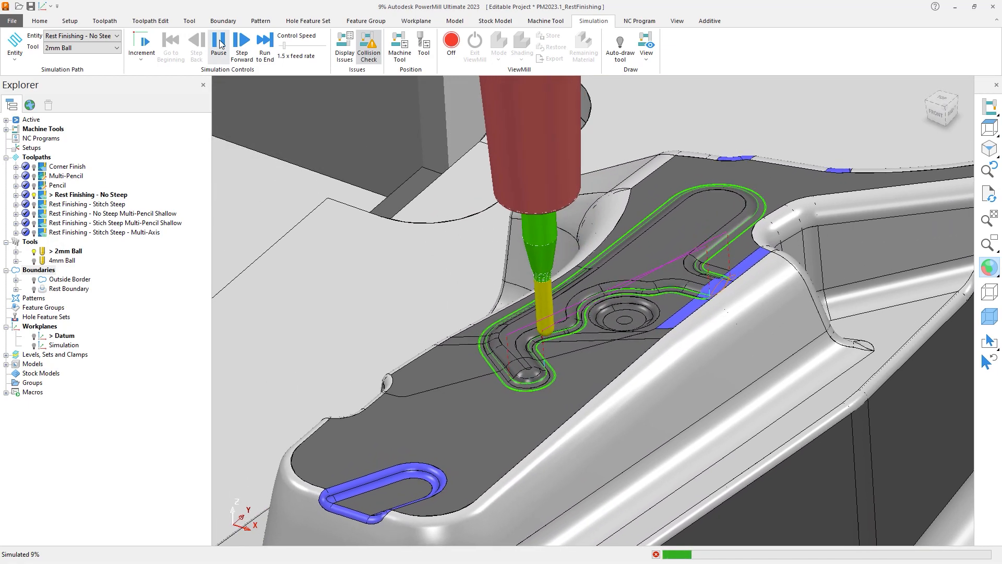
- Let the machine simulation play out, then leave it for the Home view of the finished punch
click(241, 41)
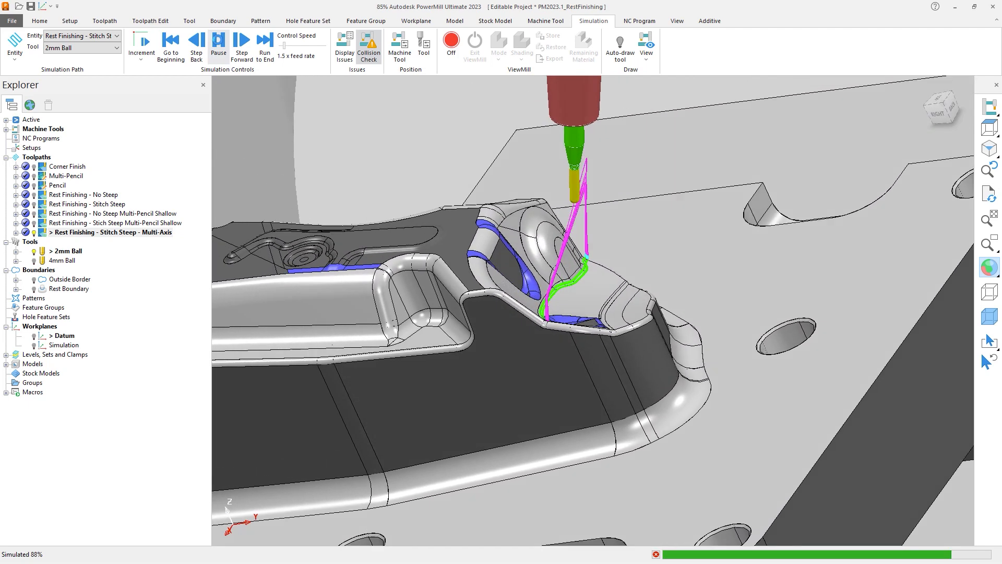
click(39, 21)
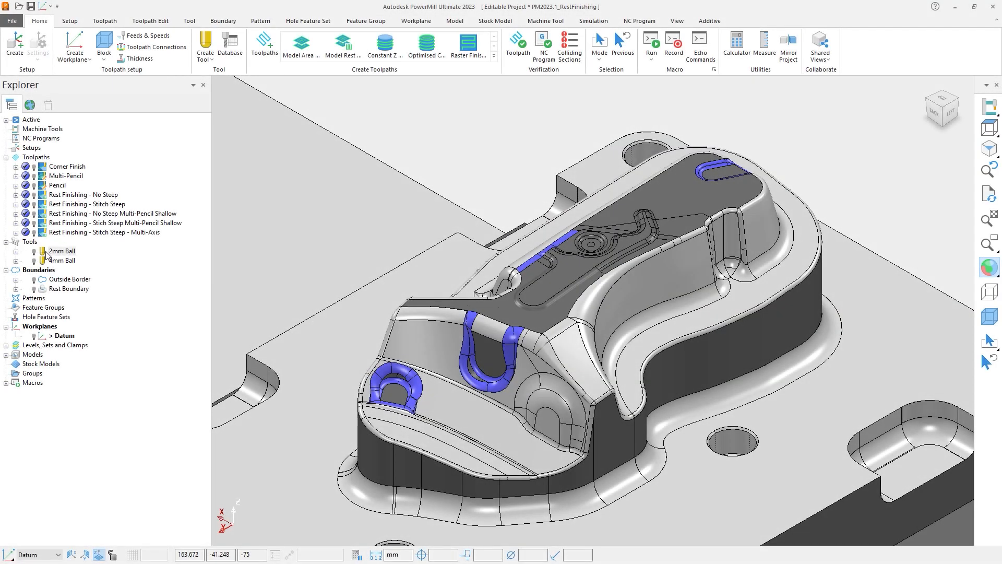
- Draw the 2mm Ball tool above the punch and bring up the shading style flyout
click(64, 250)
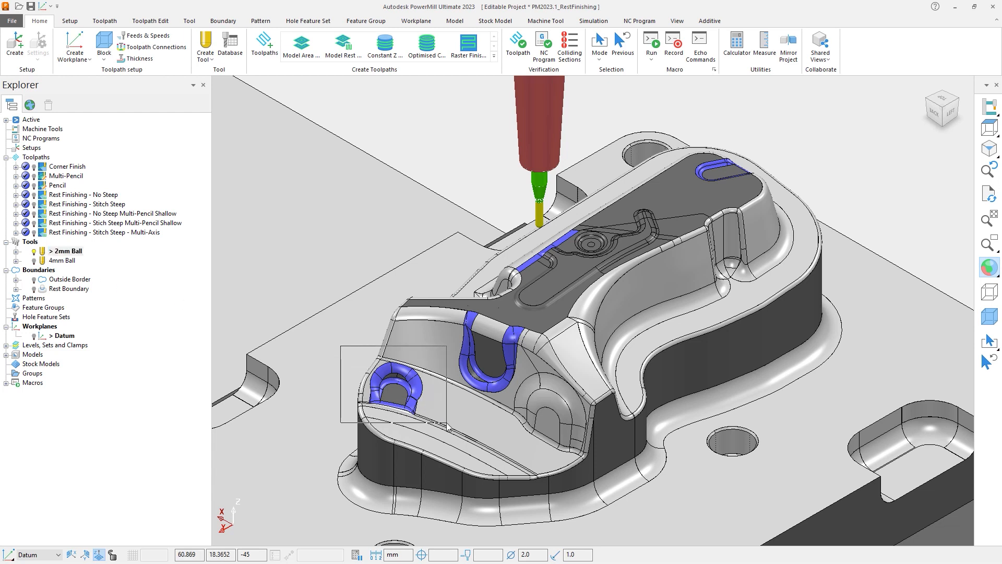
scroll(up, 3)
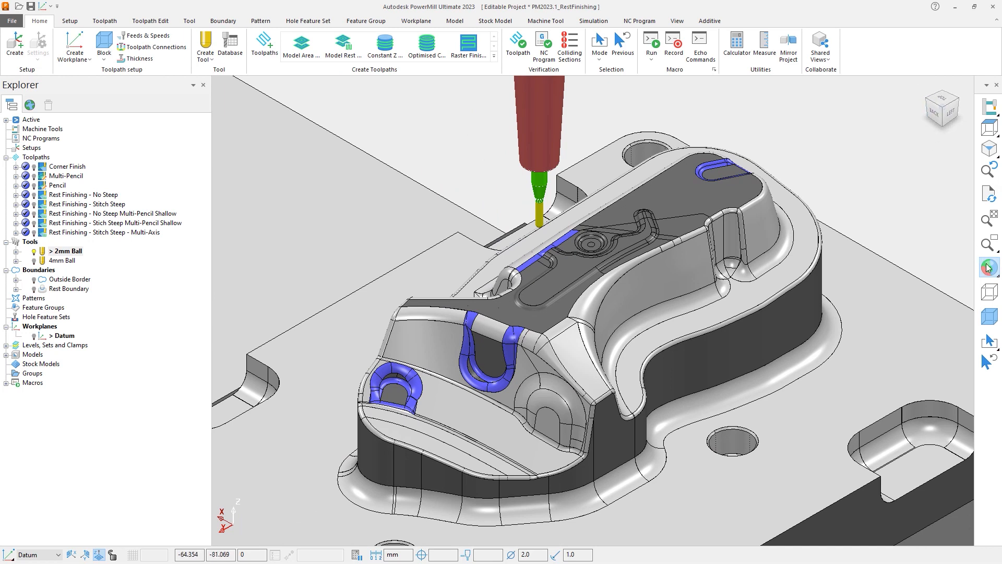
click(988, 266)
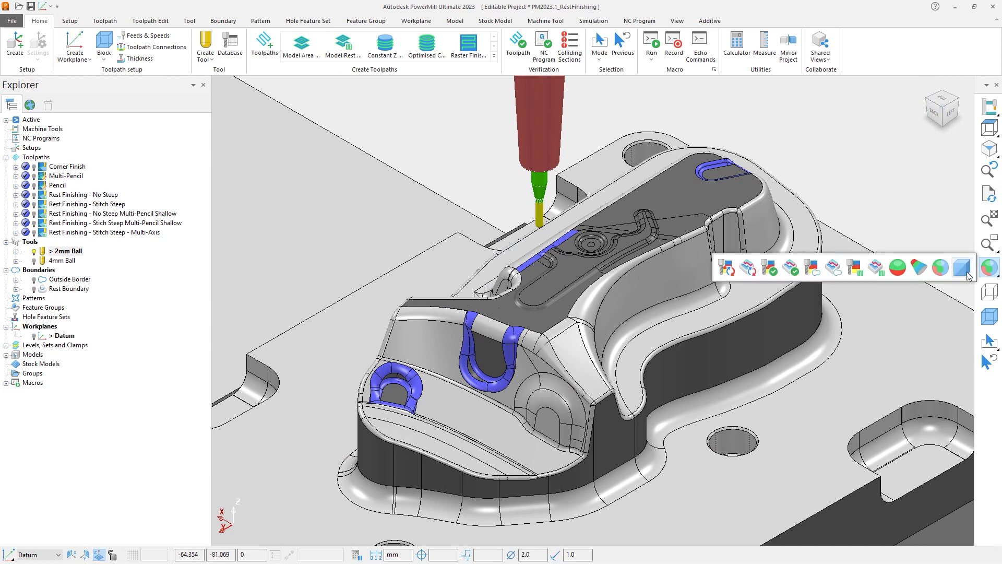
- Switch to Minimum Radius Shading with the minimum tool radius set to 2 mm
click(961, 267)
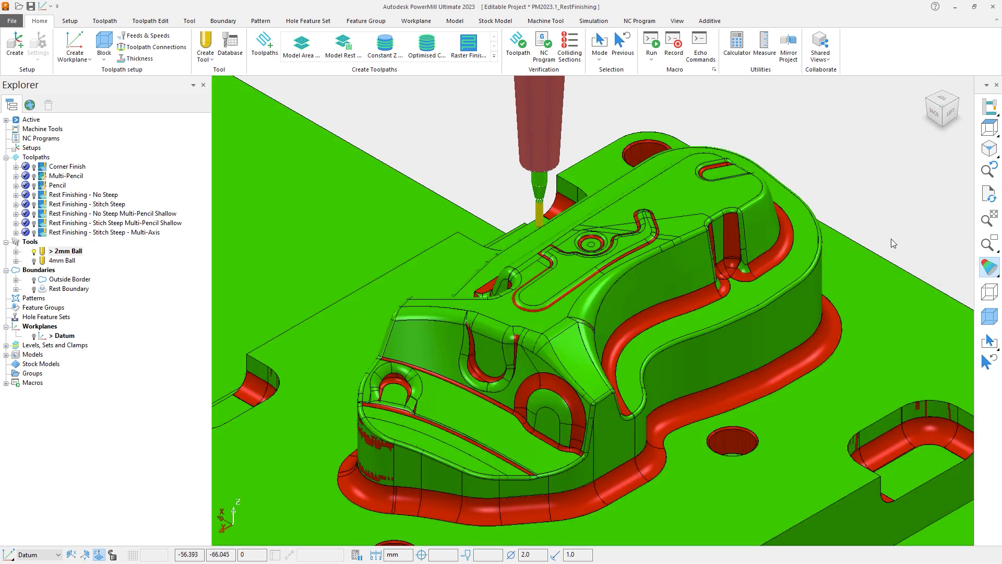
click(676, 21)
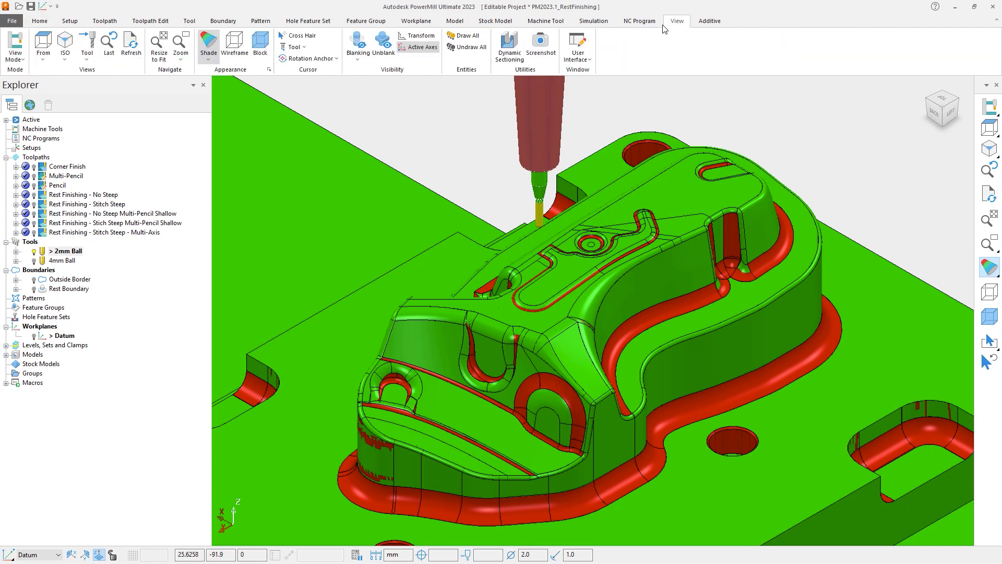
mouse_move(270, 71)
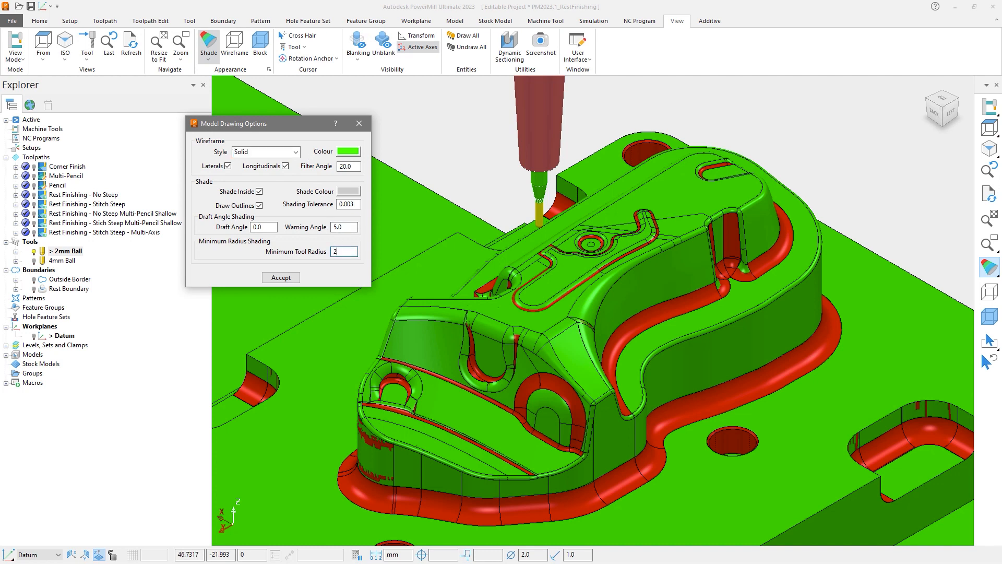
click(280, 276)
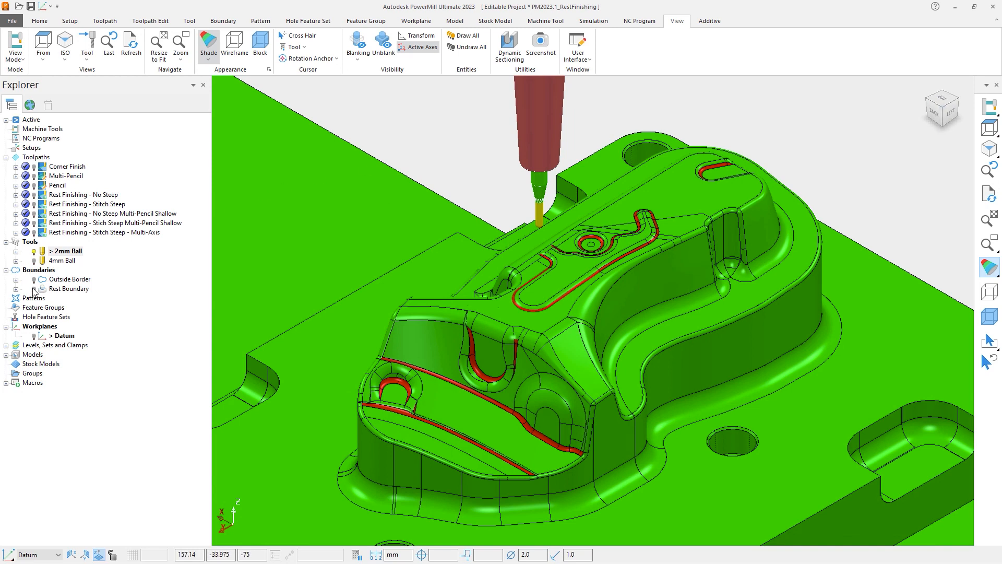
- Draw the Rest Boundary over the red unreachable grooves and bring up the shading flyout
click(68, 288)
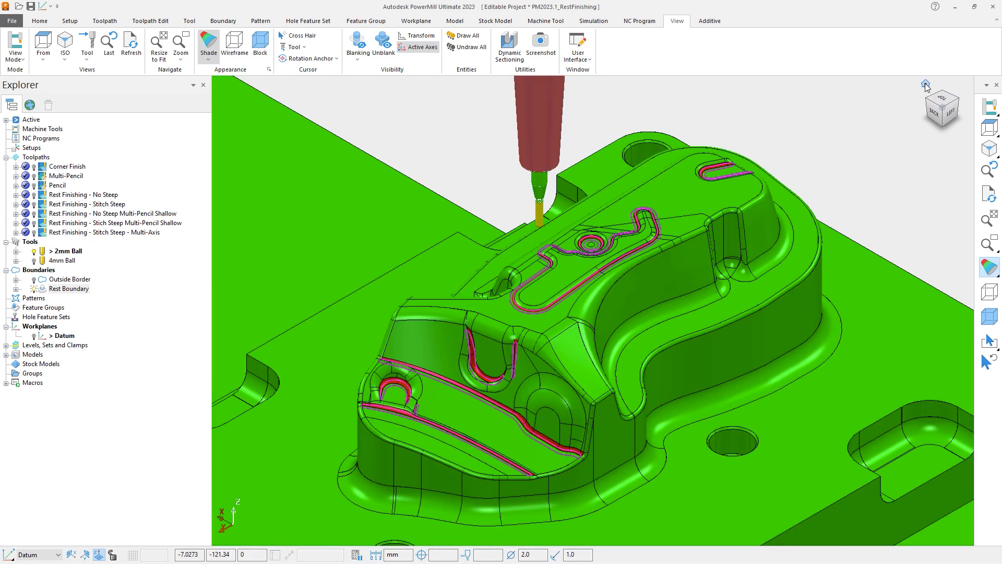
click(989, 267)
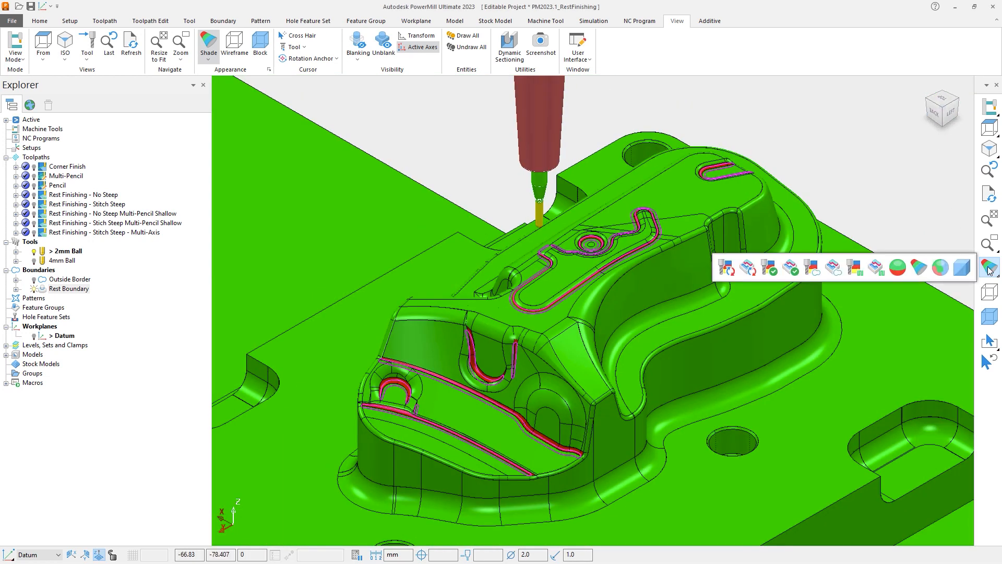
- Restore default shading on the punch and activate the Multi-Pencil toolpath
click(988, 268)
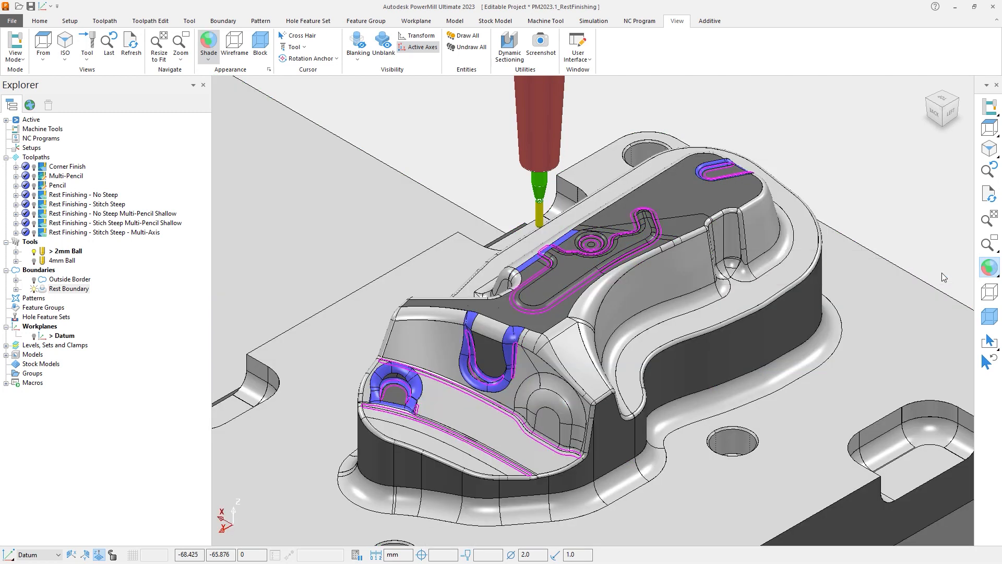
mouse_move(93, 177)
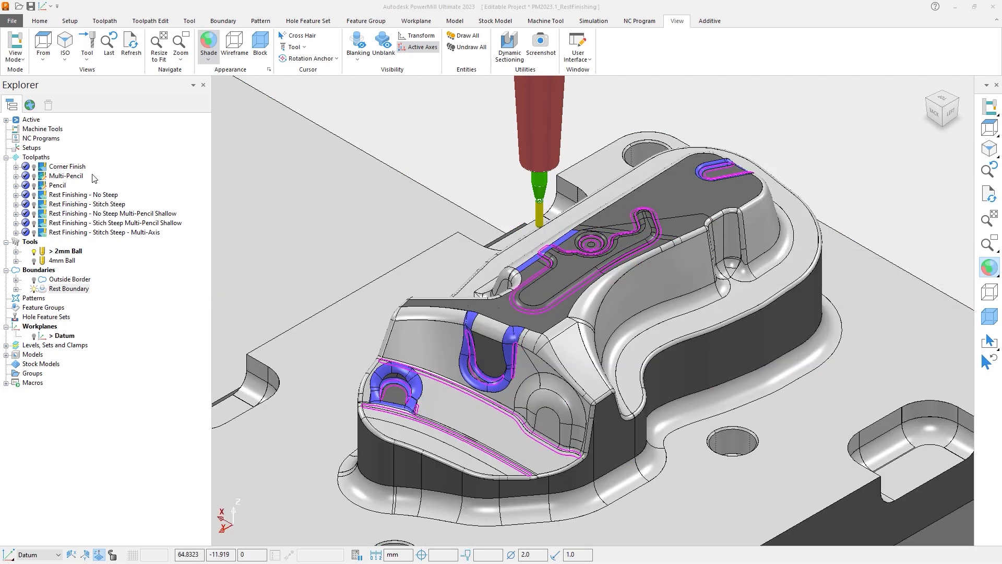
click(67, 166)
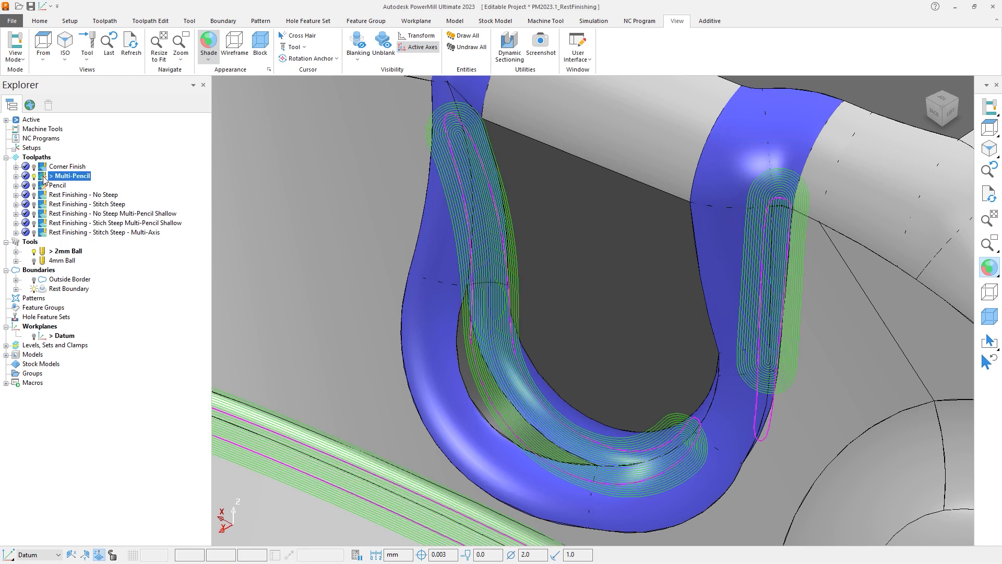
mouse_move(344, 187)
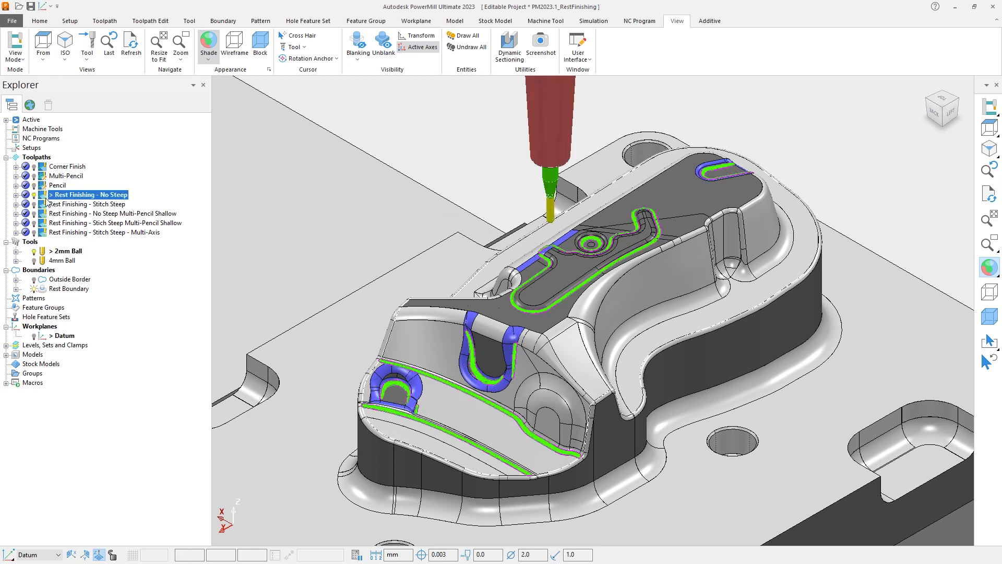
mouse_move(56, 203)
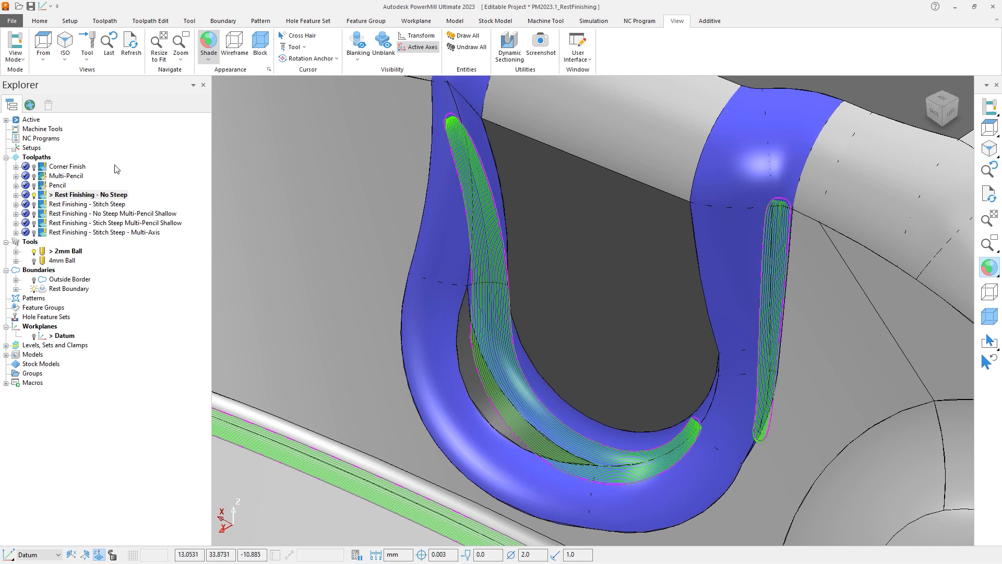
- Flip between Corner Finish and Rest Finishing - No Steep passes in the U-shaped groove
click(67, 166)
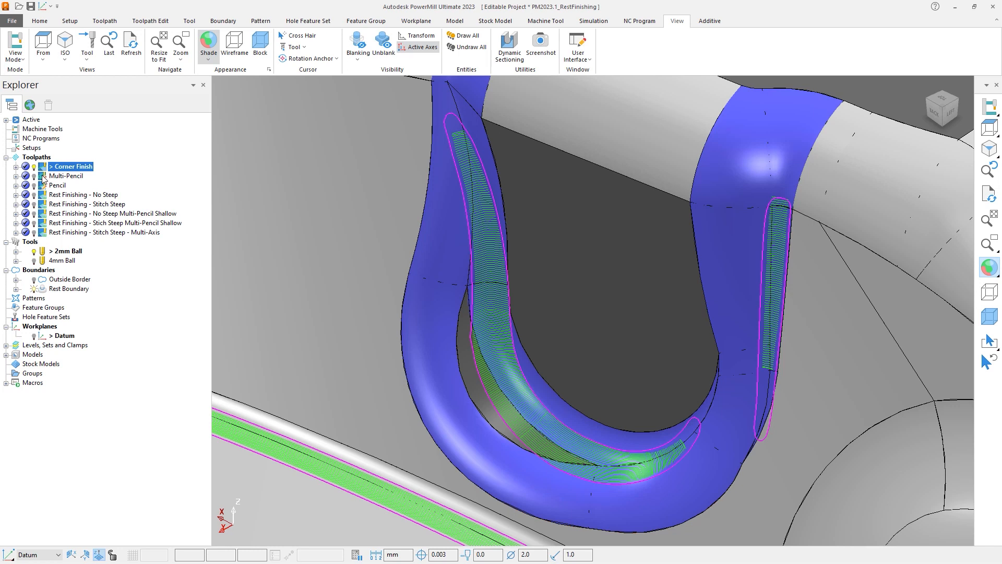
click(67, 176)
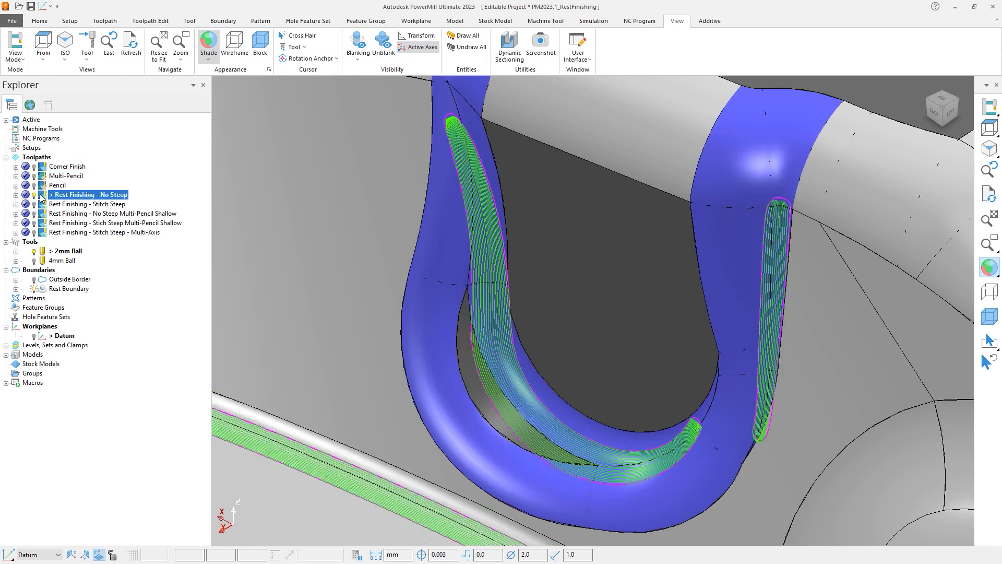
click(41, 138)
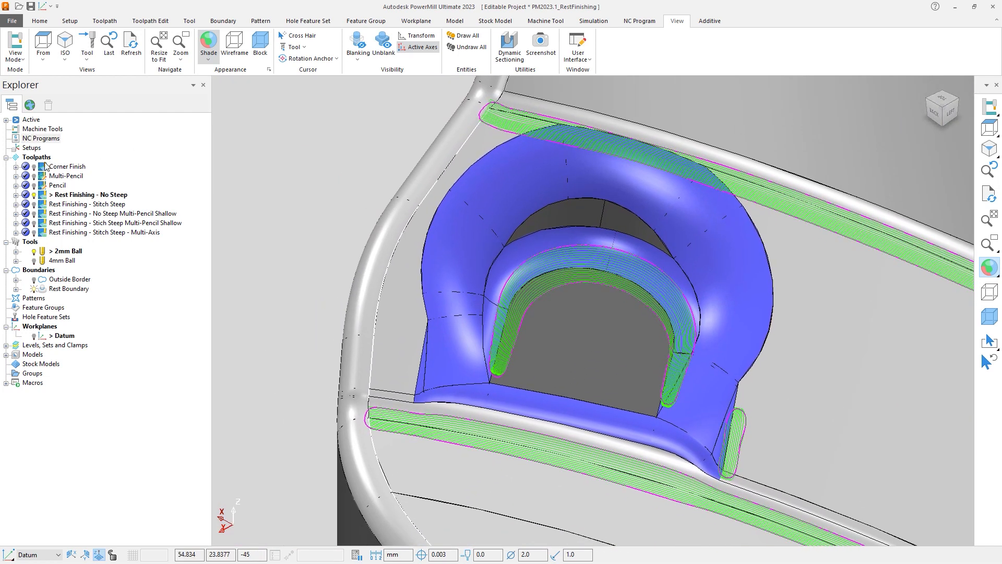
- Compare Corner Finish and Multi-Pencil, then activate Rest Finishing - No Steep over the whole punch
click(70, 166)
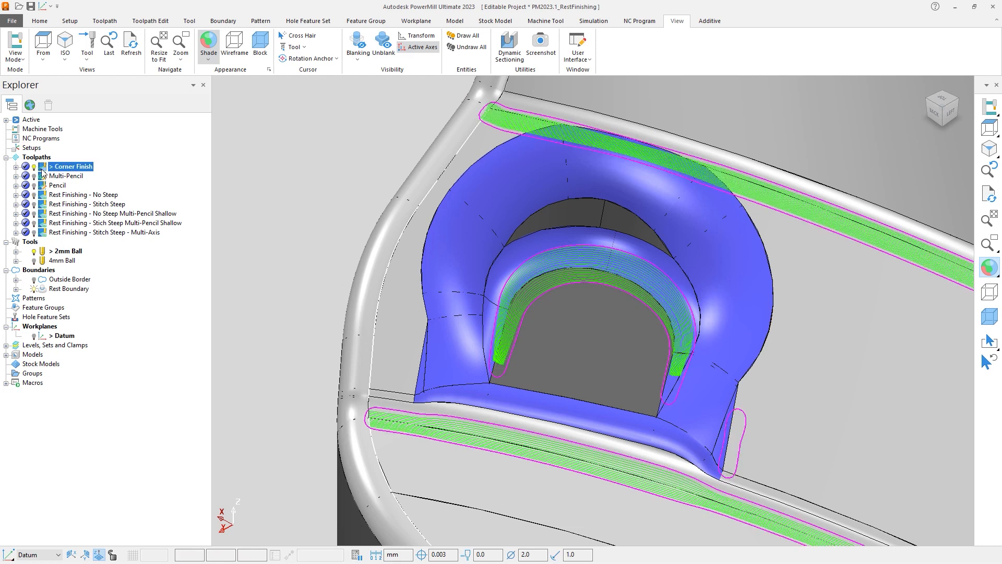
click(69, 175)
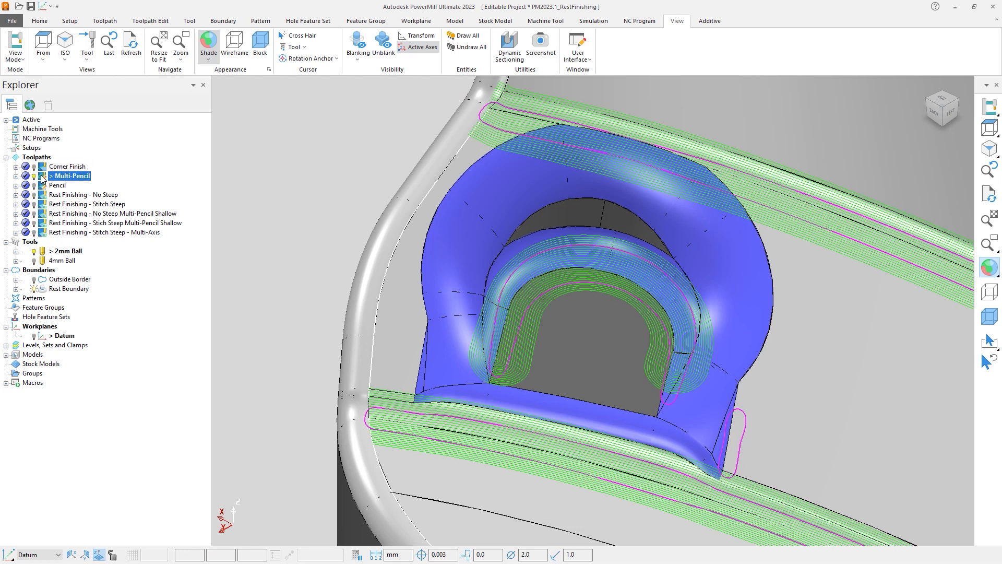
click(88, 194)
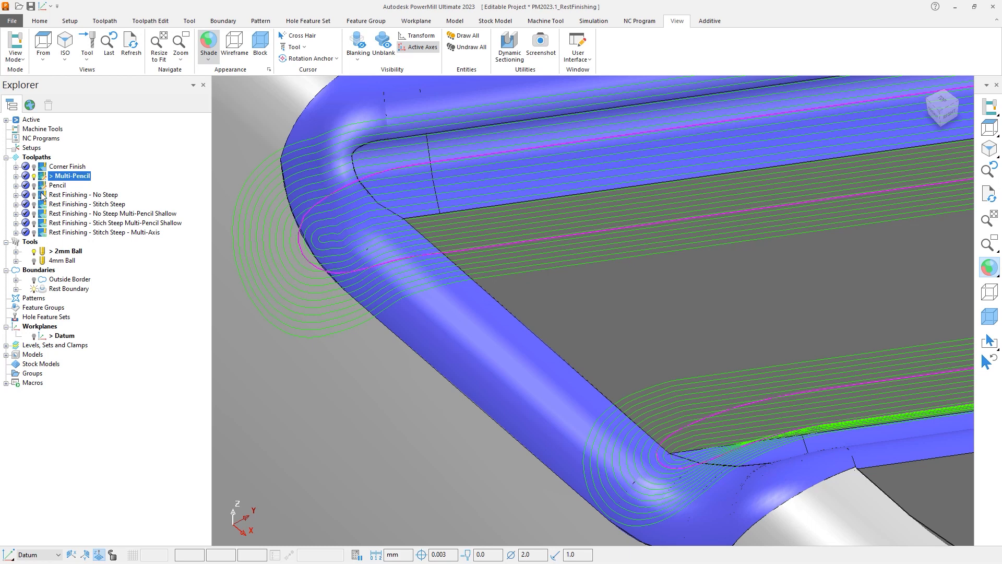
click(88, 194)
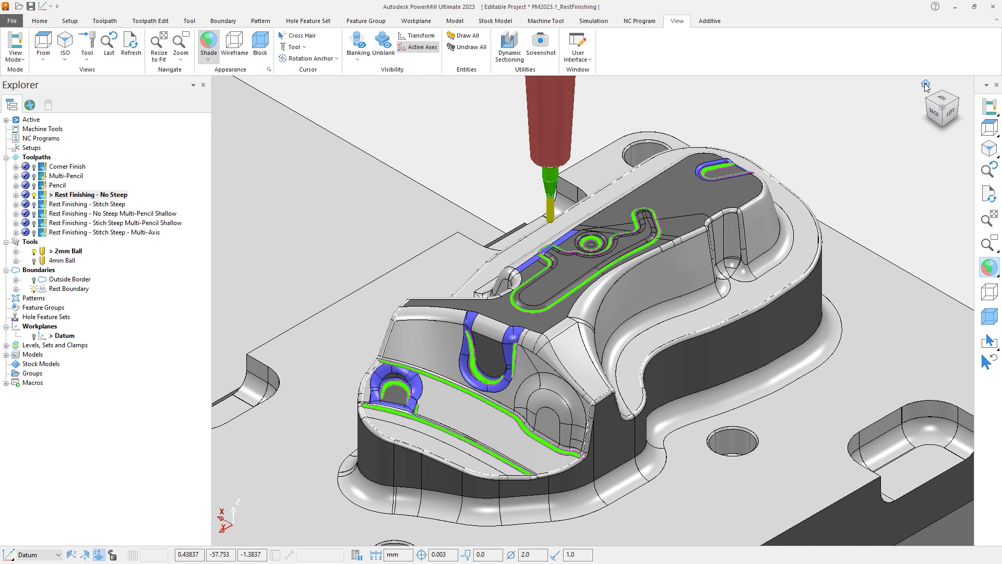
mouse_move(309, 160)
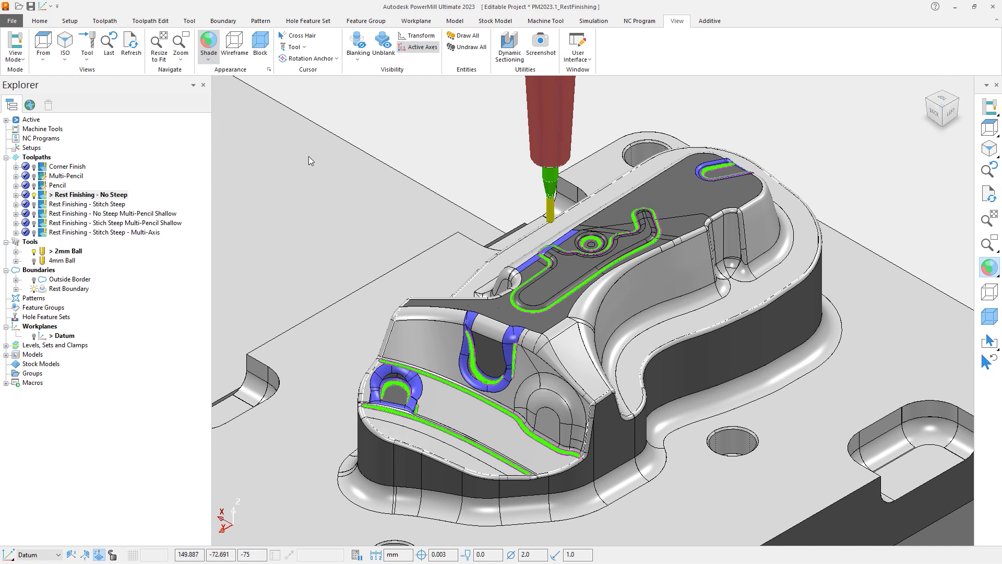
- Bring up the Rest Finishing - No Steep settings and unlock its parameters for editing
right_click(88, 195)
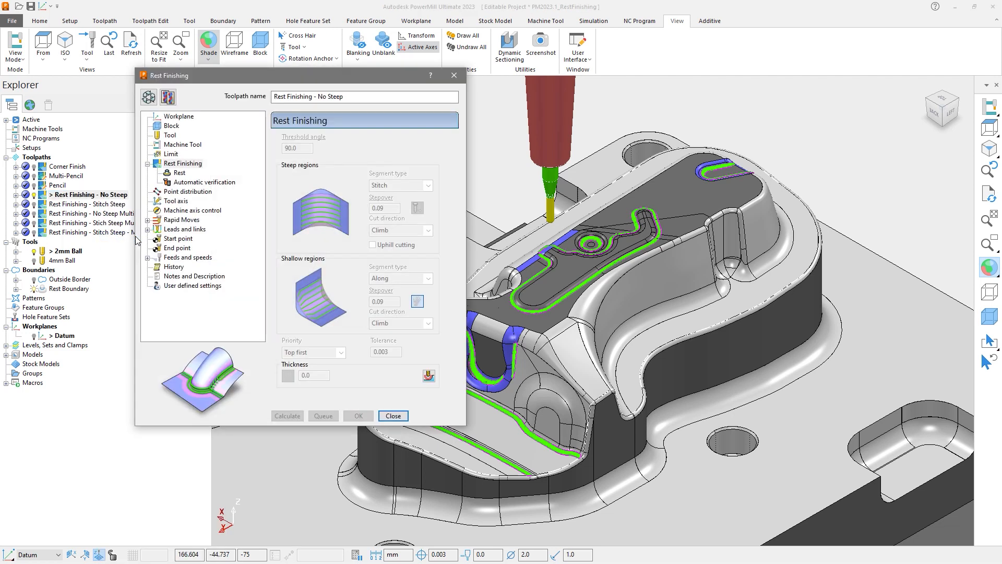
click(148, 97)
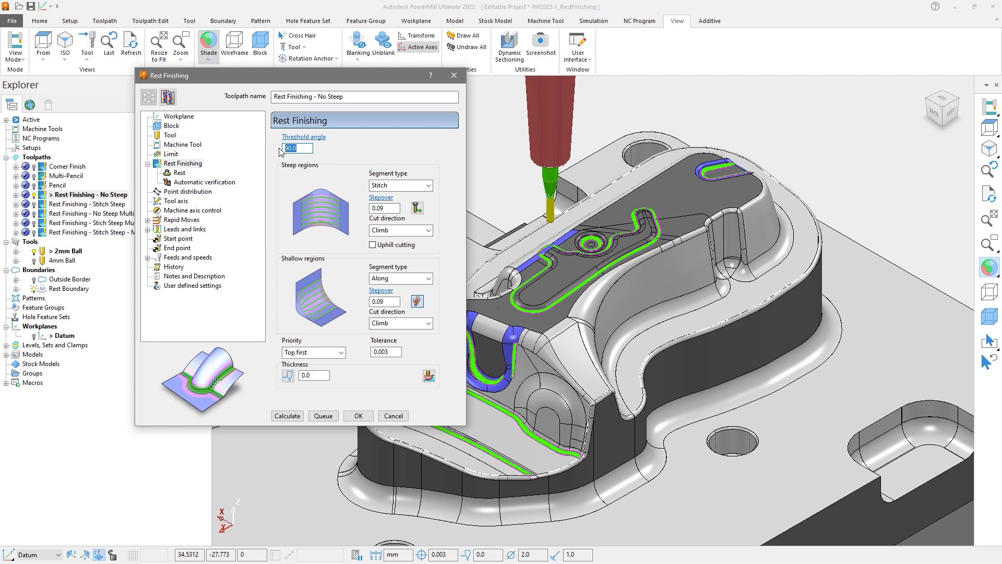
click(383, 208)
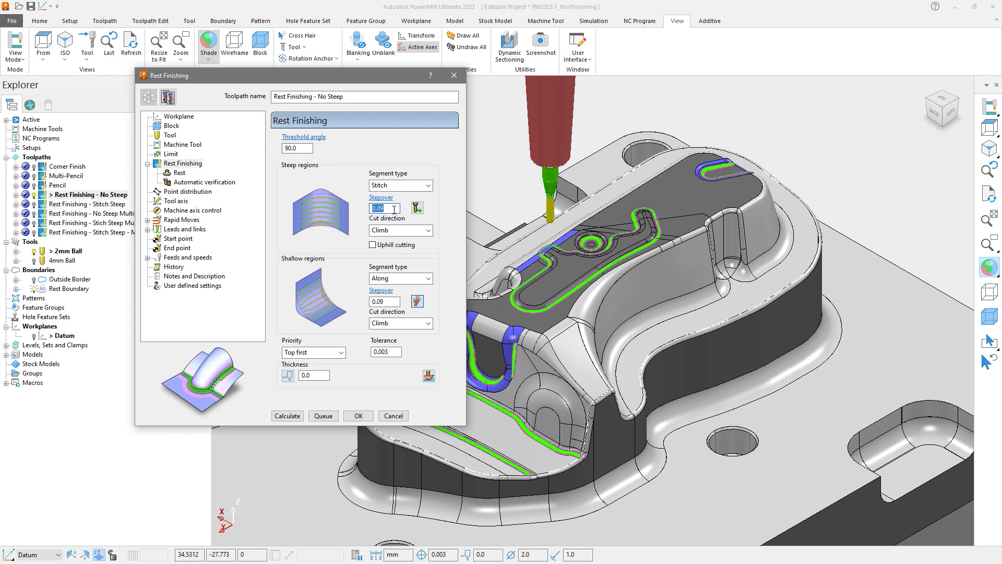
click(383, 301)
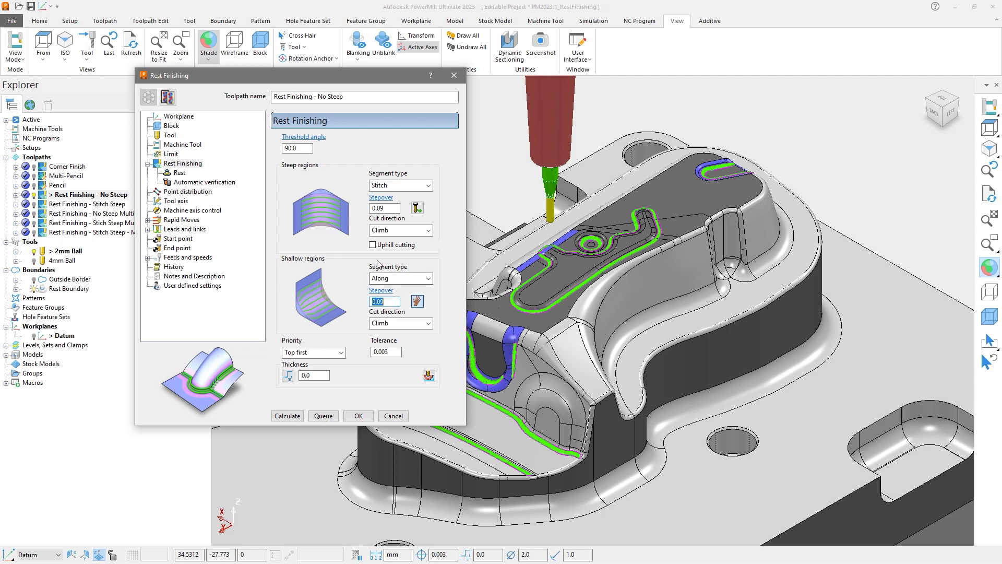
click(373, 245)
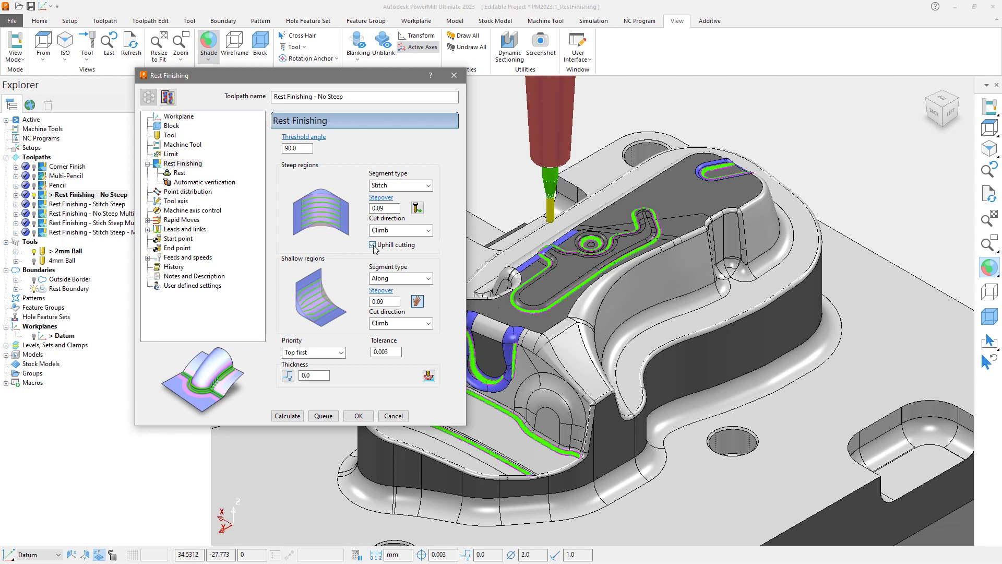
click(373, 245)
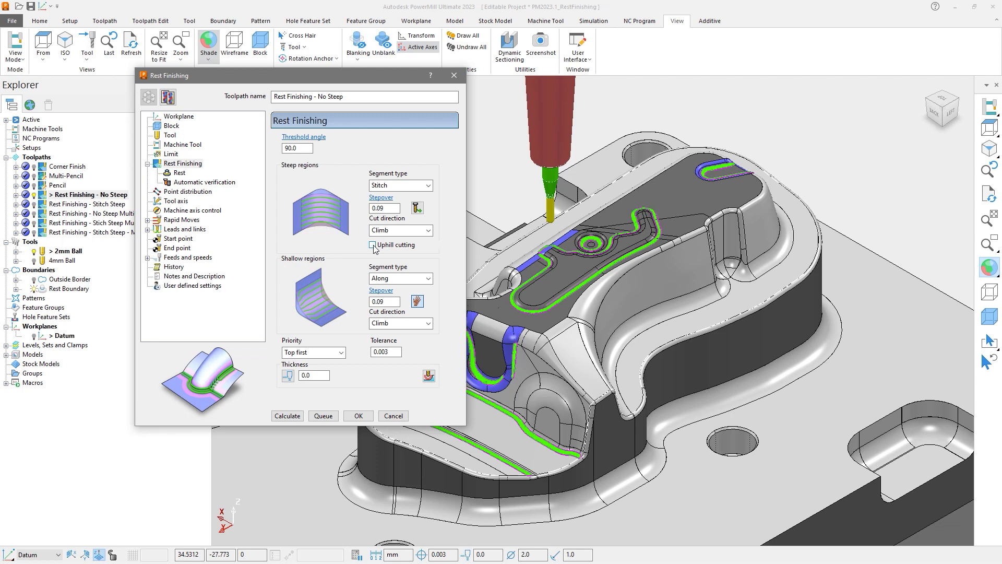
click(427, 186)
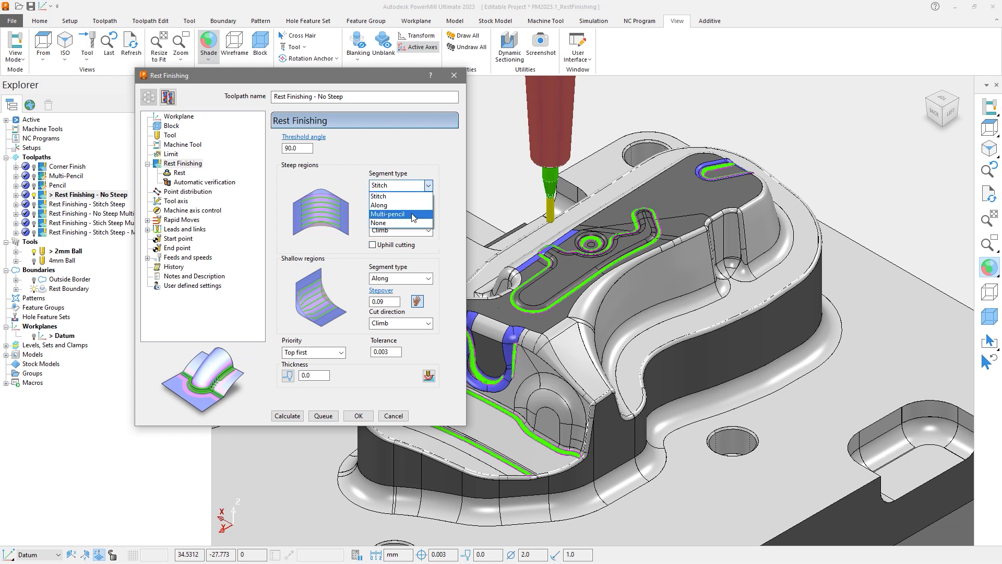
mouse_move(400, 222)
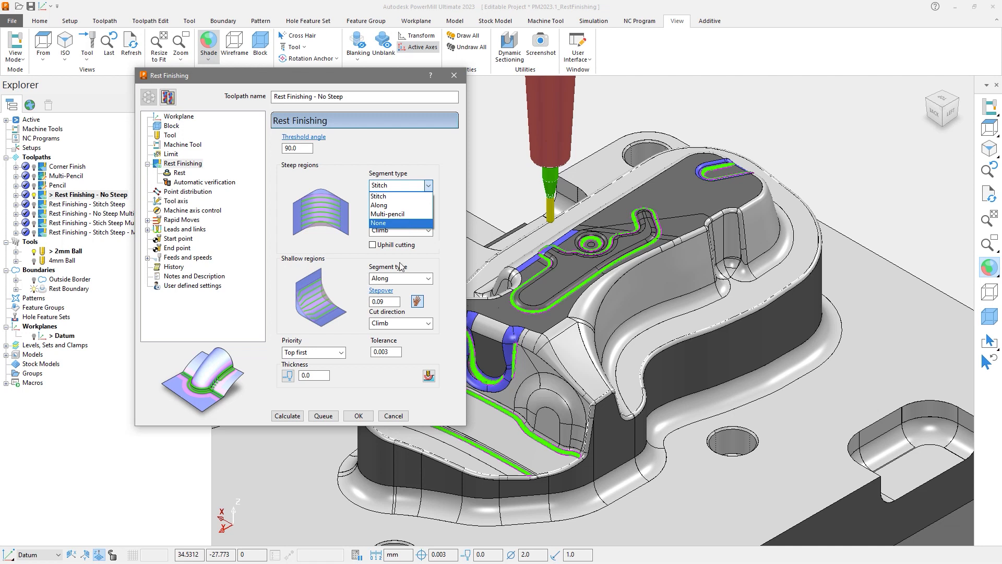
- Leave the steep segment type on Stitch and cancel out of the No Steep settings
click(378, 195)
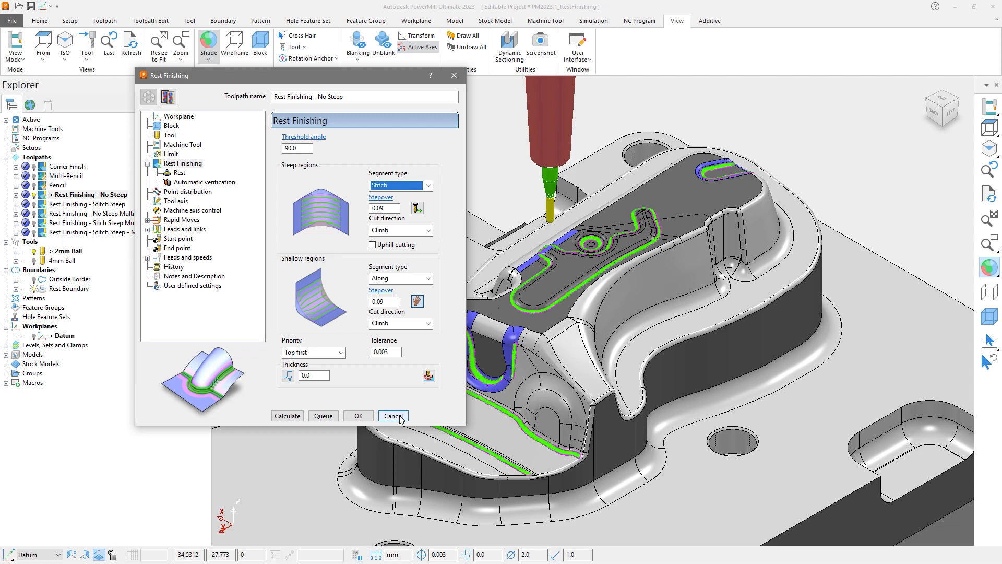
click(392, 415)
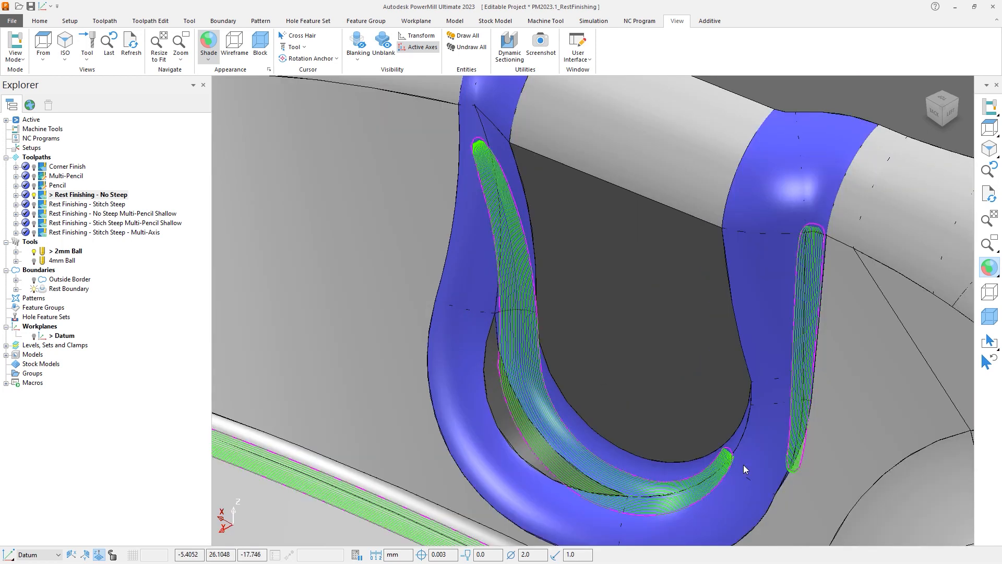
mouse_move(745, 467)
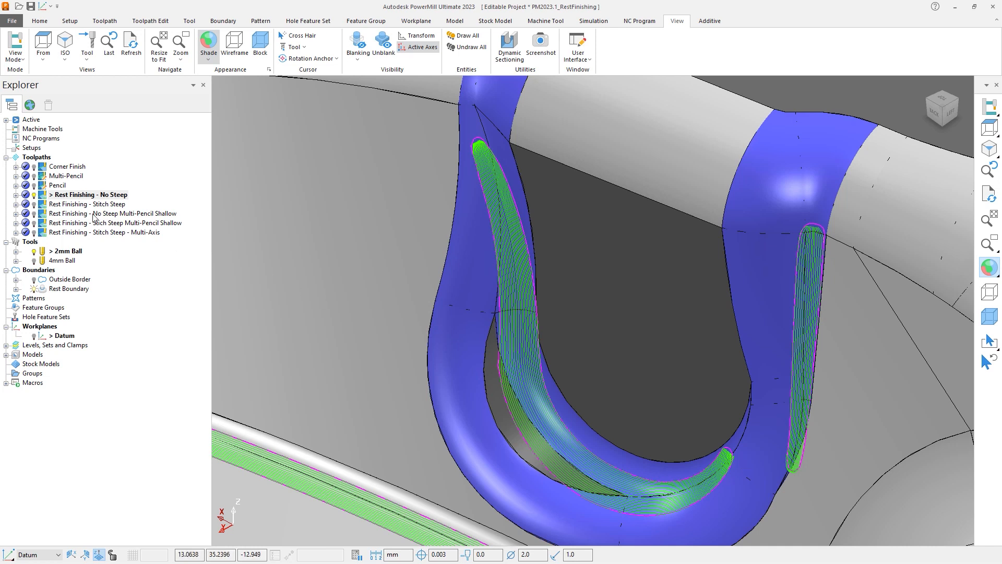
- Activate Rest Finishing - Stitch Steep to show its passes across the U-shaped groove walls
click(86, 204)
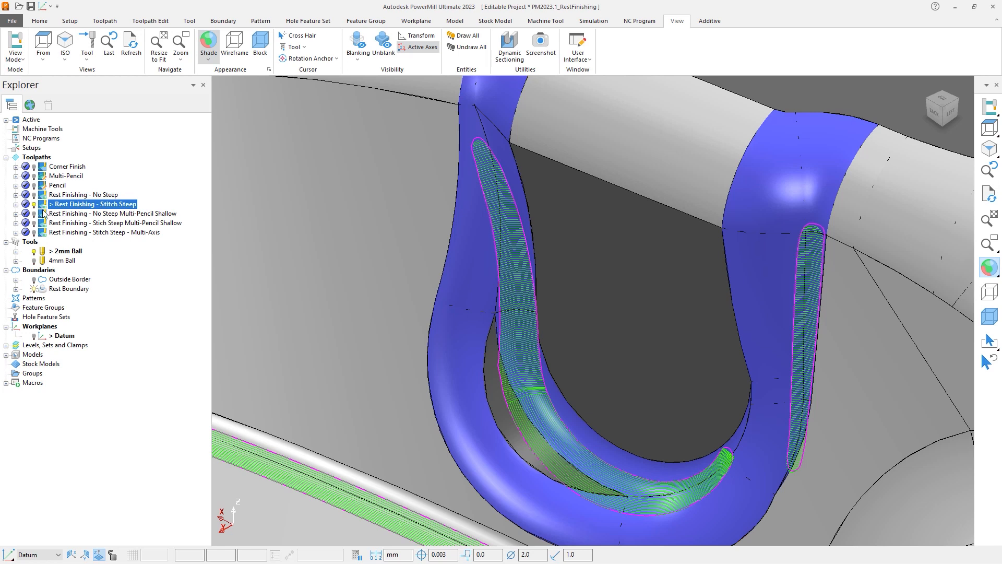
- Activate Rest Finishing - No Steep Multi-Pencil Shallow to show its pencil passes along the groove fillet
click(115, 213)
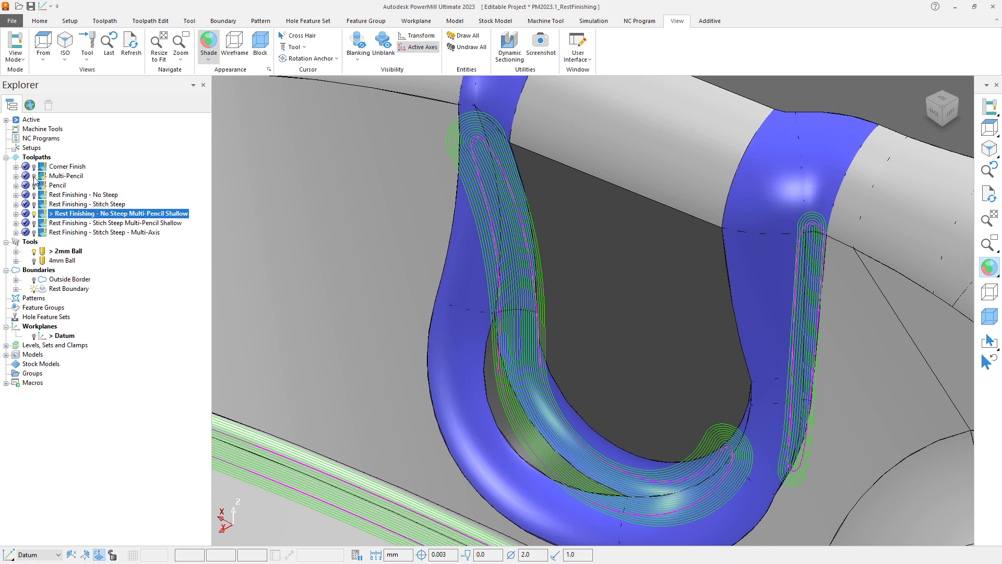
click(66, 175)
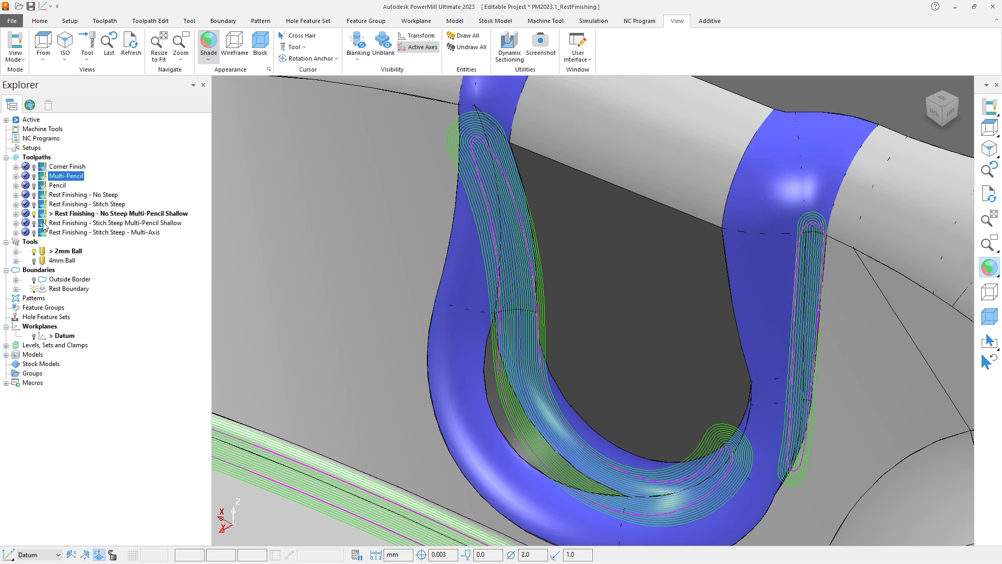
- Activate Rest Finishing - Stitch Steep Multi-Pencil Shallow to compare against the No Steep variant
click(116, 222)
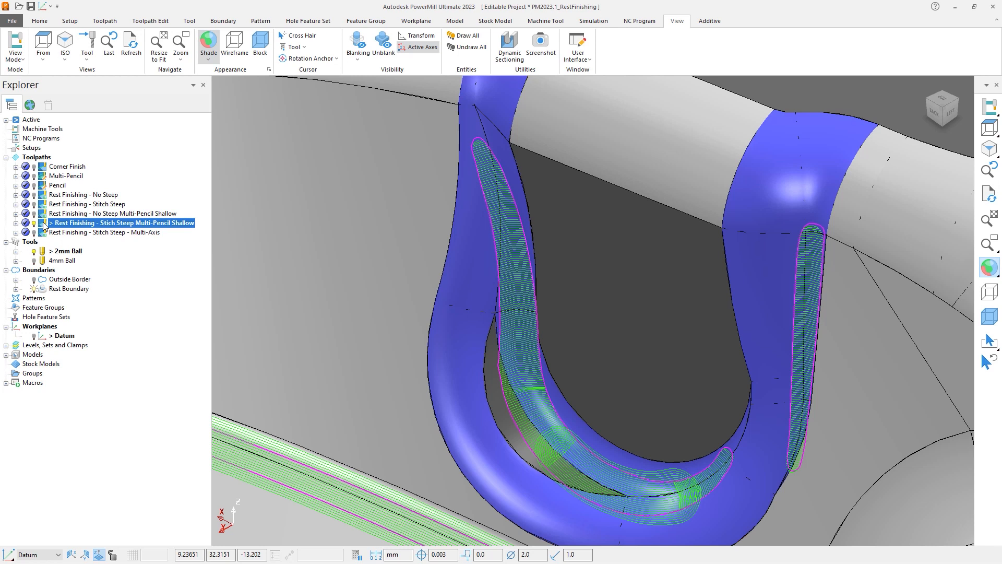
mouse_move(57, 221)
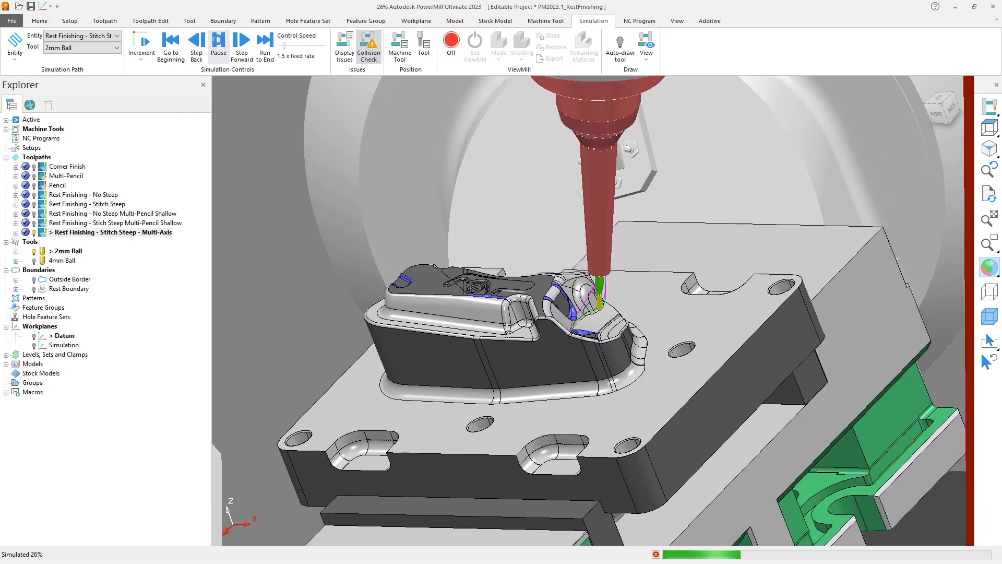
- Run the machine simulation of Rest Finishing - Stitch Steep - Multi-Axis with the 2mm Ball to 88%
click(241, 41)
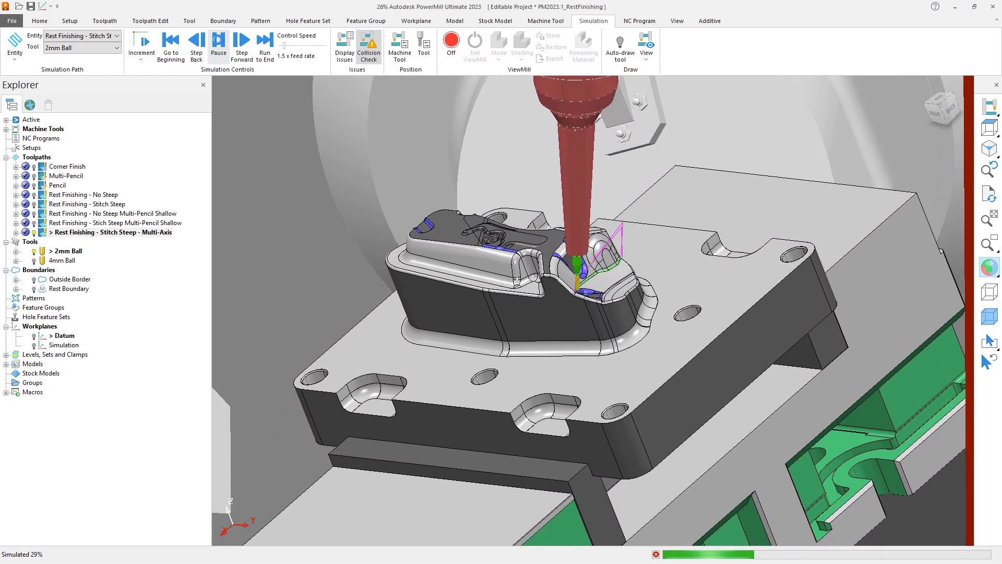
click(265, 46)
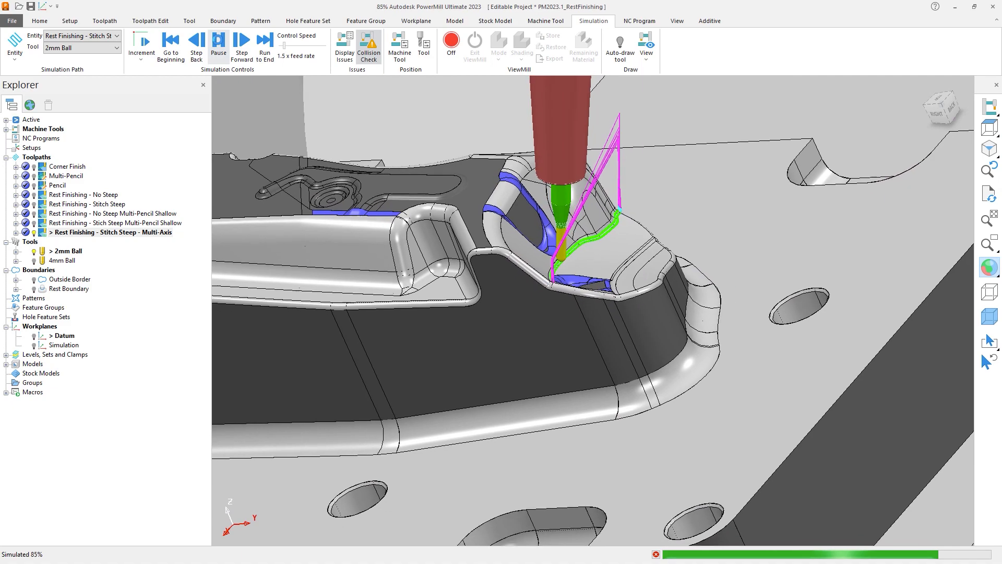
click(241, 46)
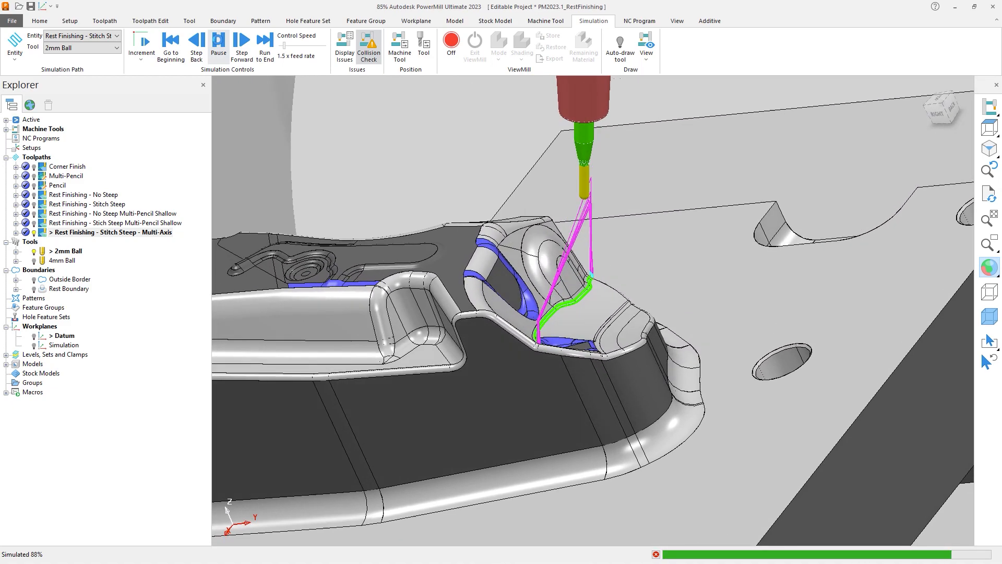